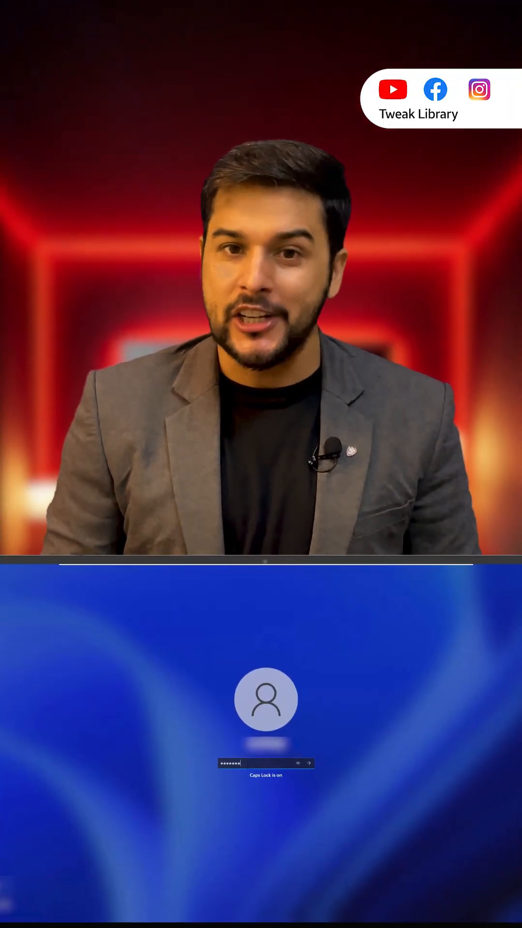
Sign in to the account and reach Settings at Accounts' Sign-in options.
click(308, 763)
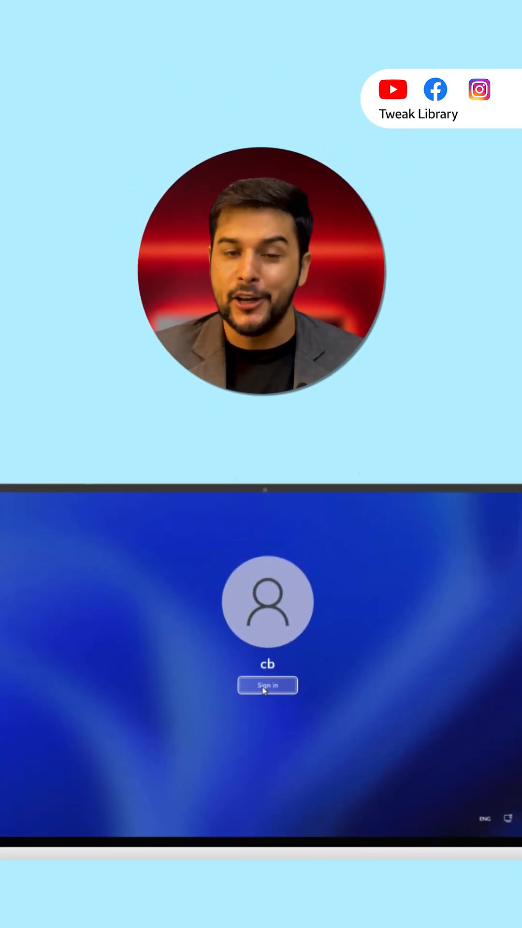
click(268, 684)
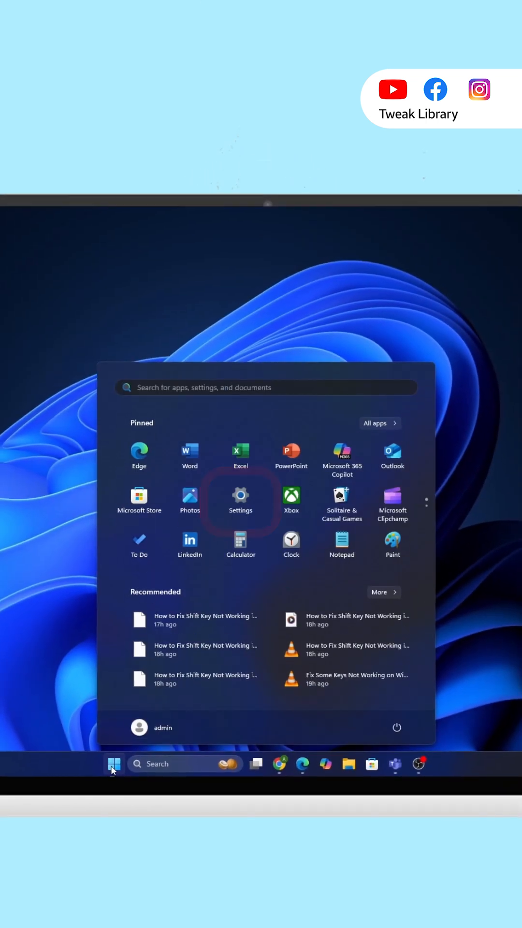
click(241, 497)
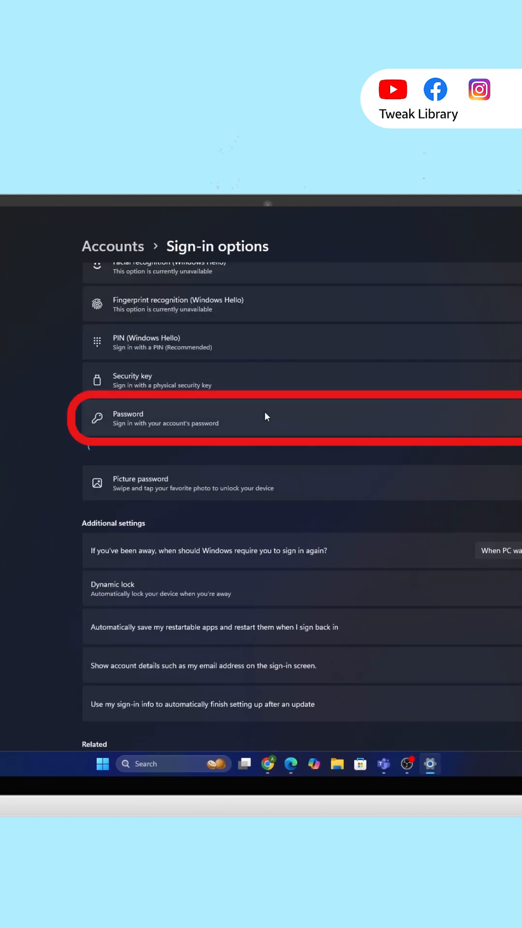
Change the account password, confirming the current one and leaving the new password blank.
click(265, 418)
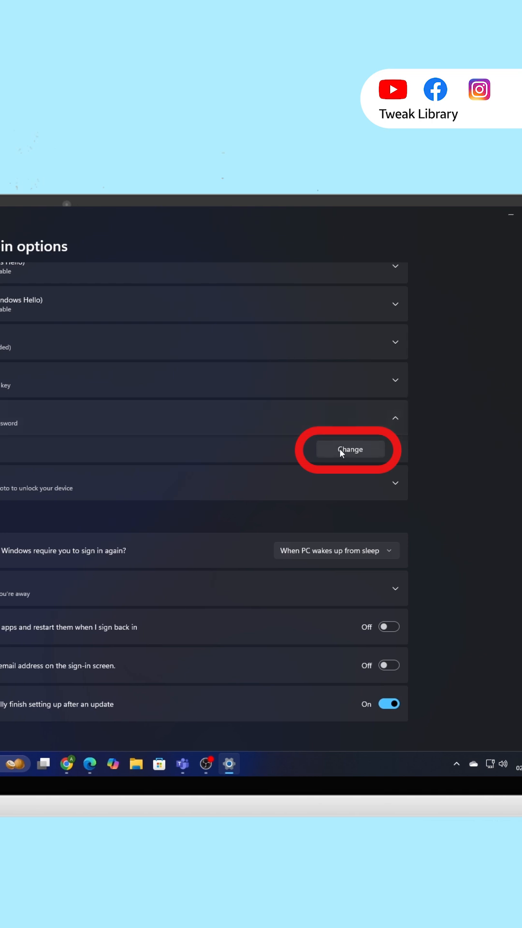
click(349, 449)
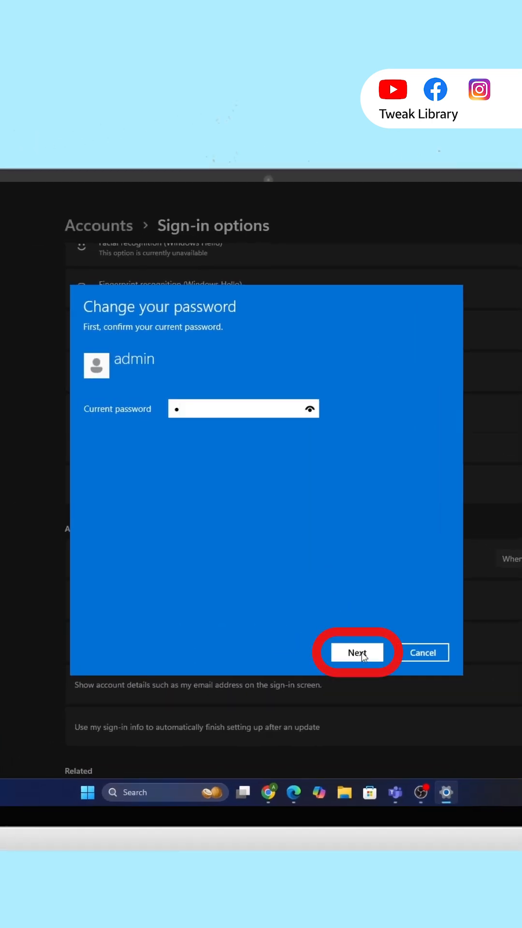
click(356, 653)
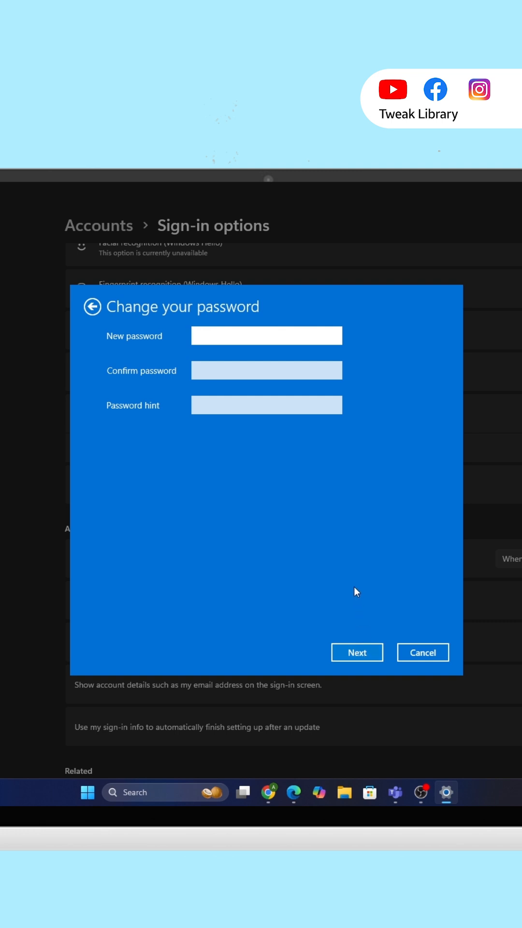
click(266, 335)
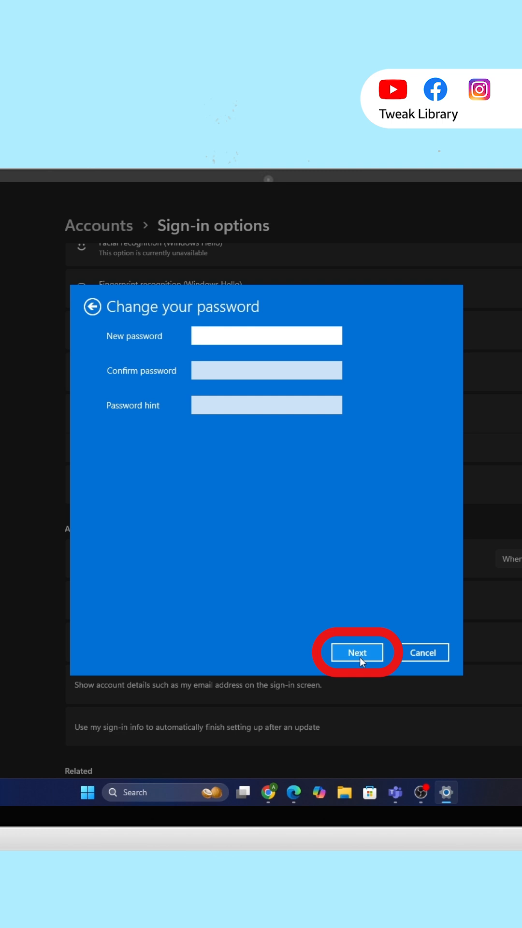
click(356, 652)
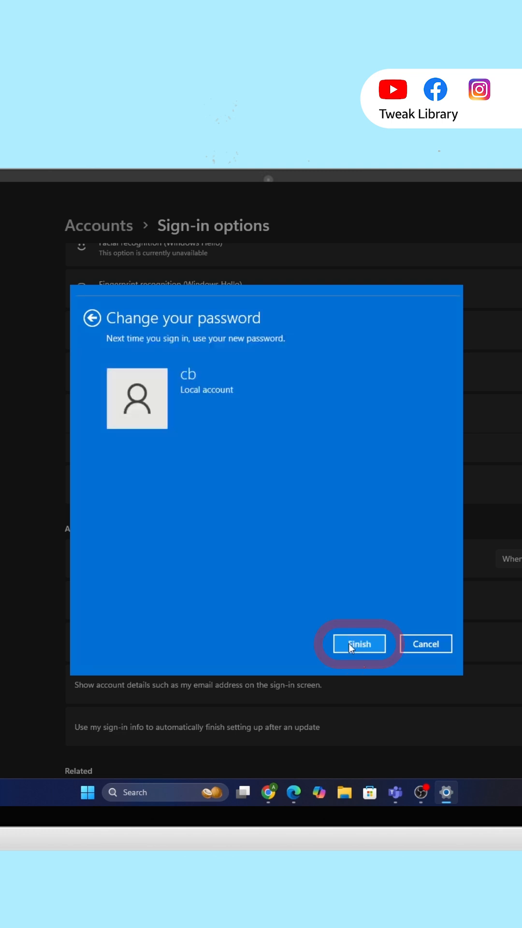
Finish the password change and sign in again with no password.
click(357, 643)
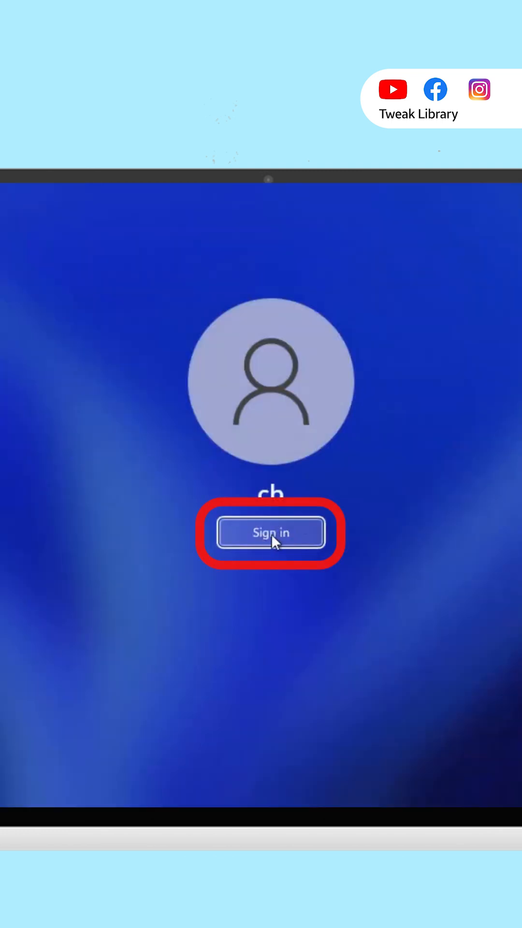
click(271, 533)
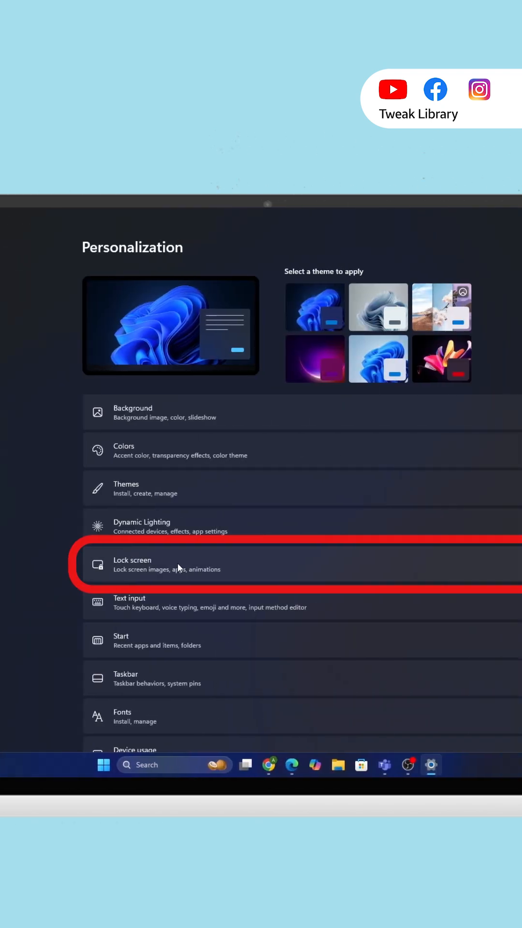
On the Lock screen page, switch off showing the background picture on the sign-in screen.
click(178, 563)
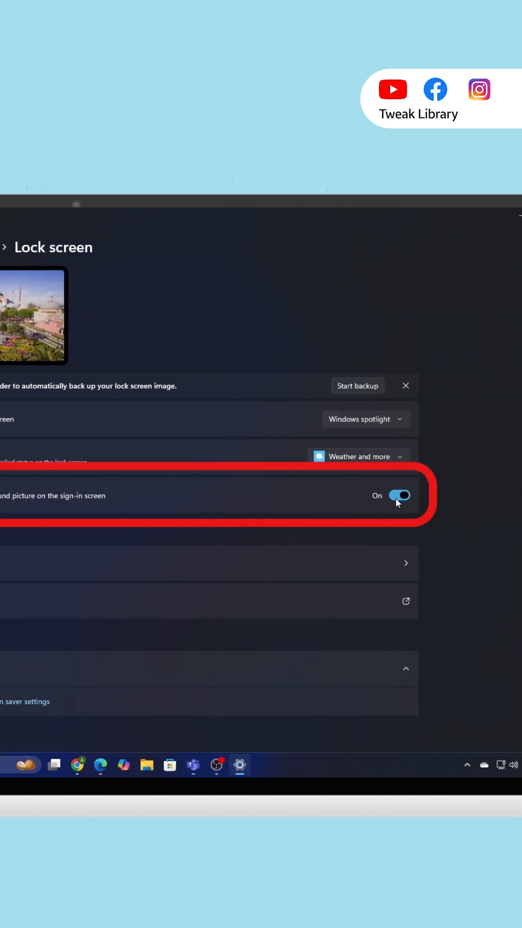
click(399, 495)
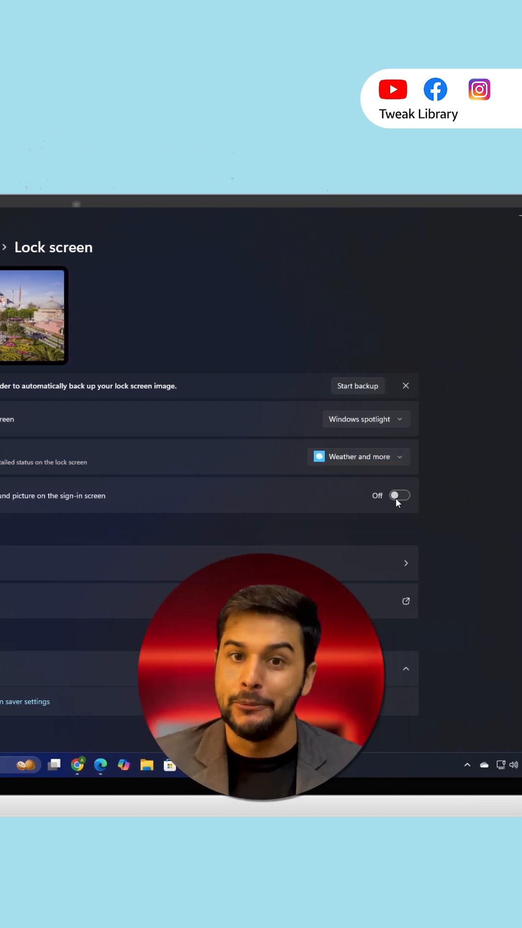